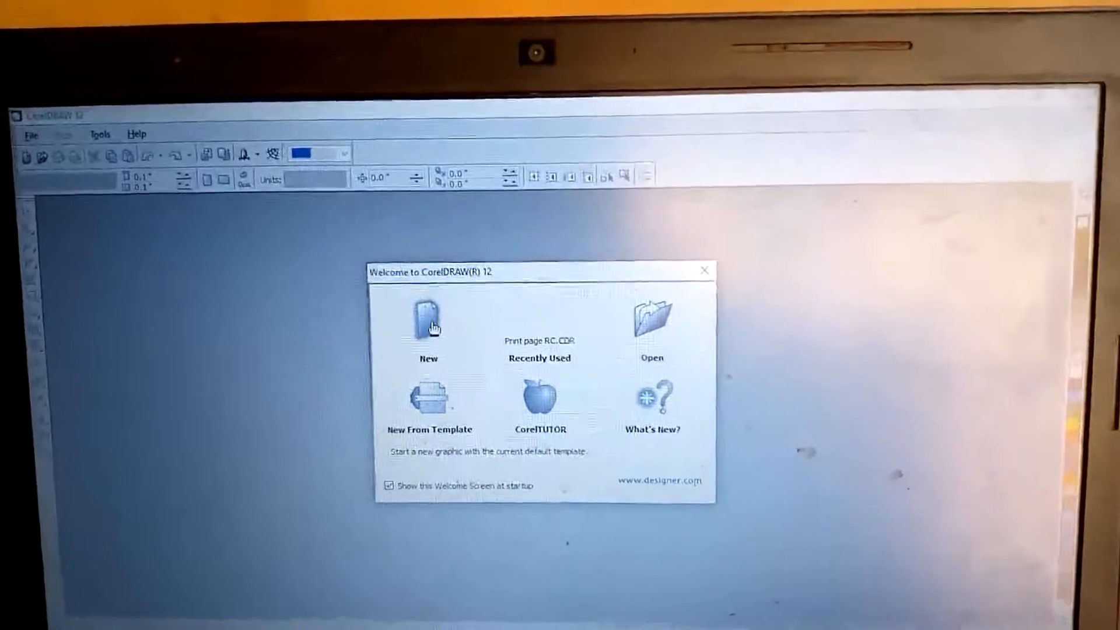
Step: Create a new blank Letter-size drawing from the Welcome screen
left_click(428, 317)
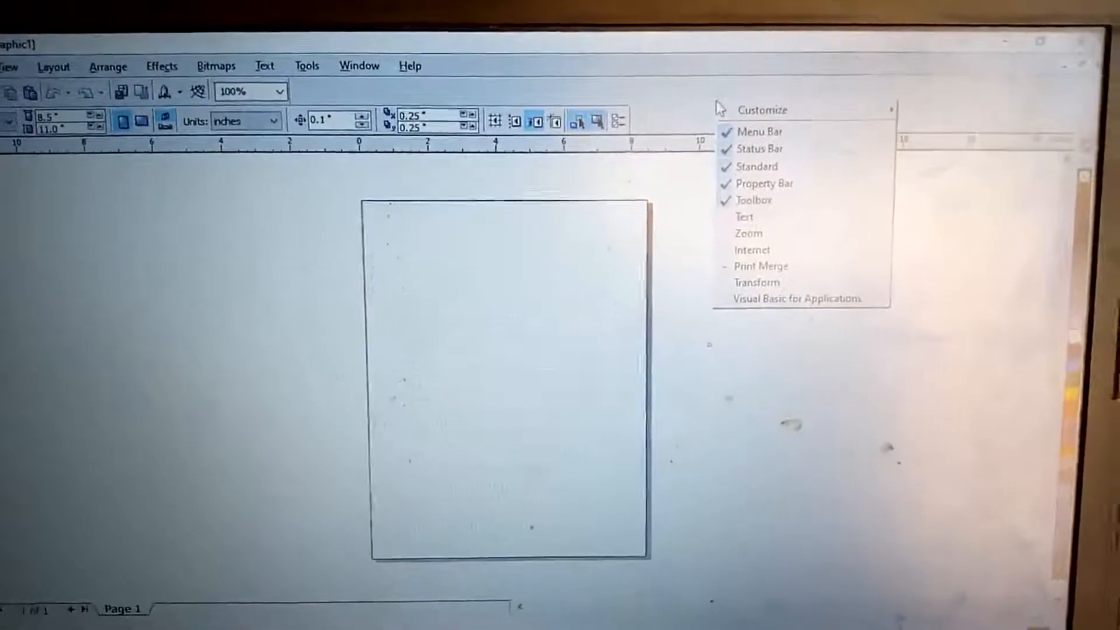
mouse_move(743, 217)
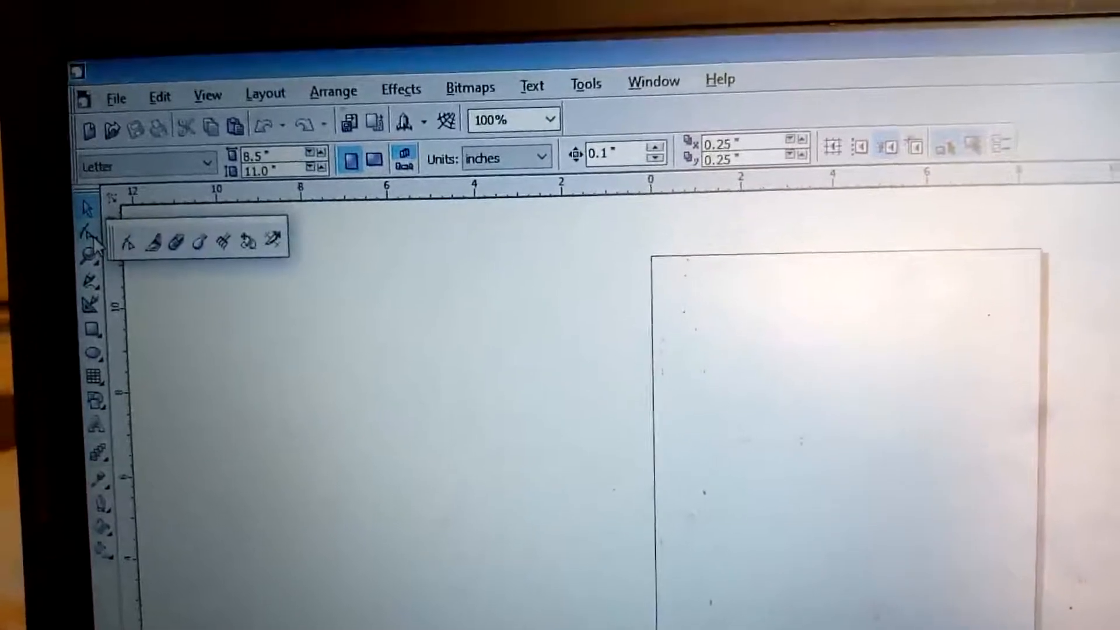
mouse_move(124, 239)
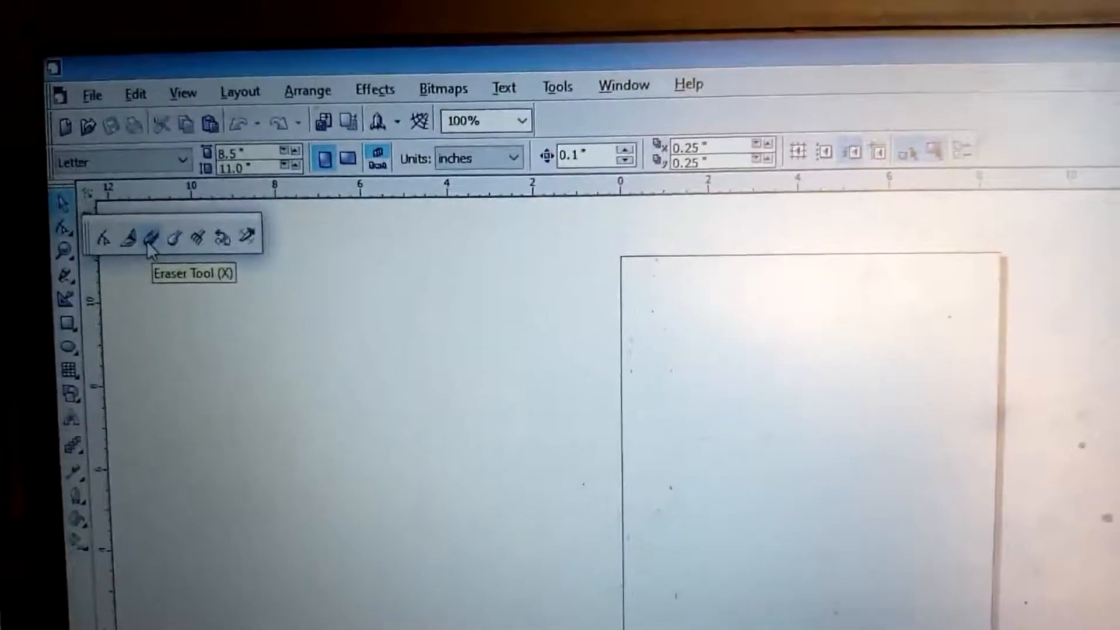
mouse_move(174, 243)
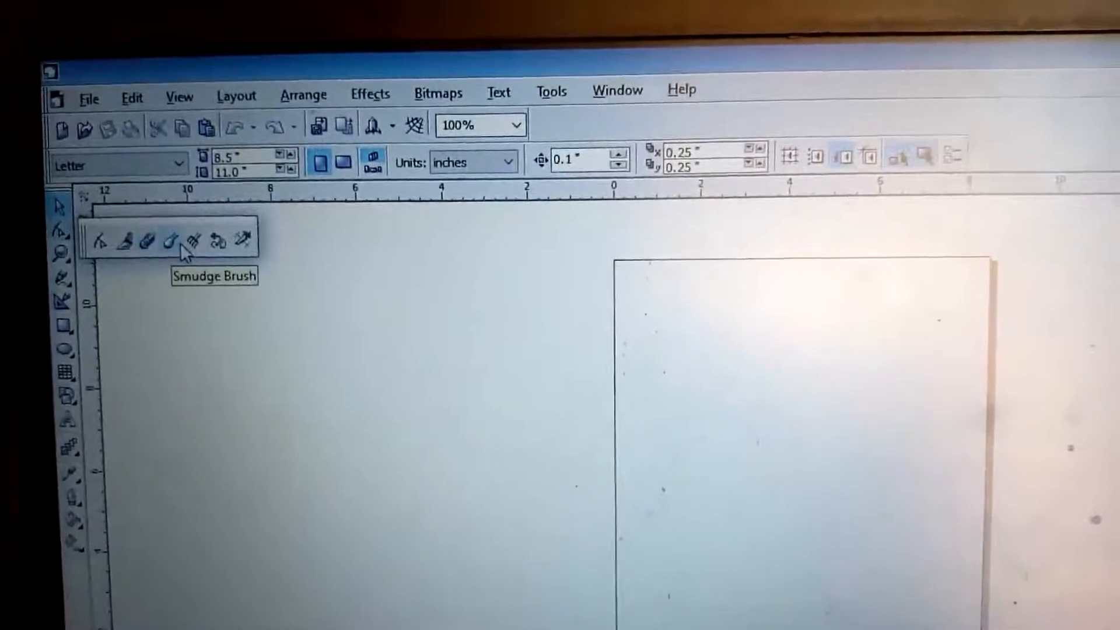
mouse_move(205, 243)
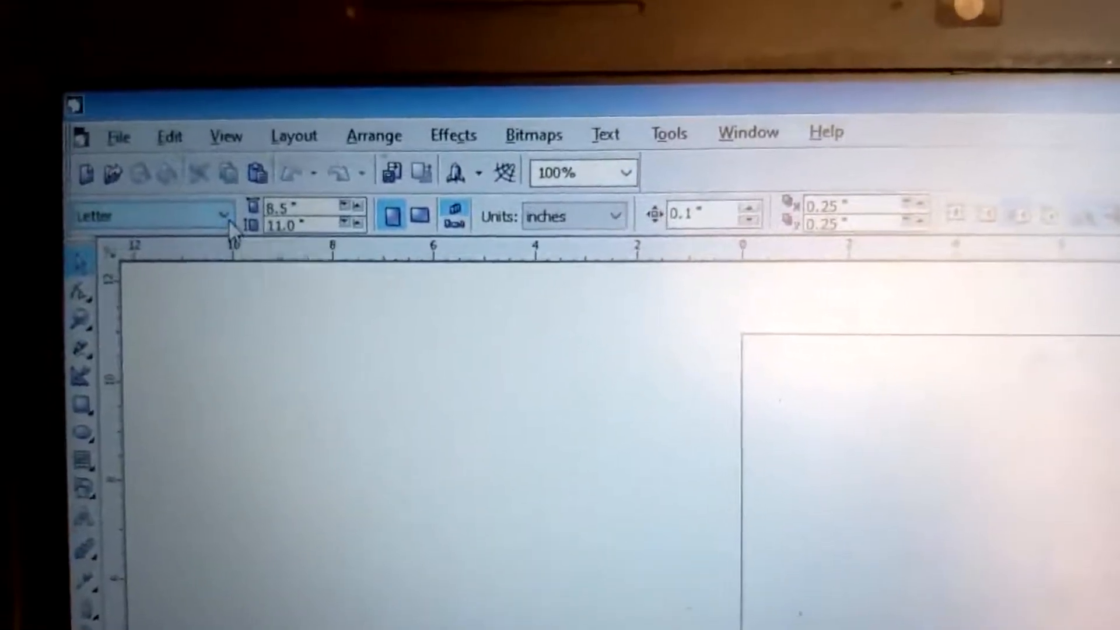
Step: Set the page to the Photo Card preset, 114 by 175 mm
left_click(224, 215)
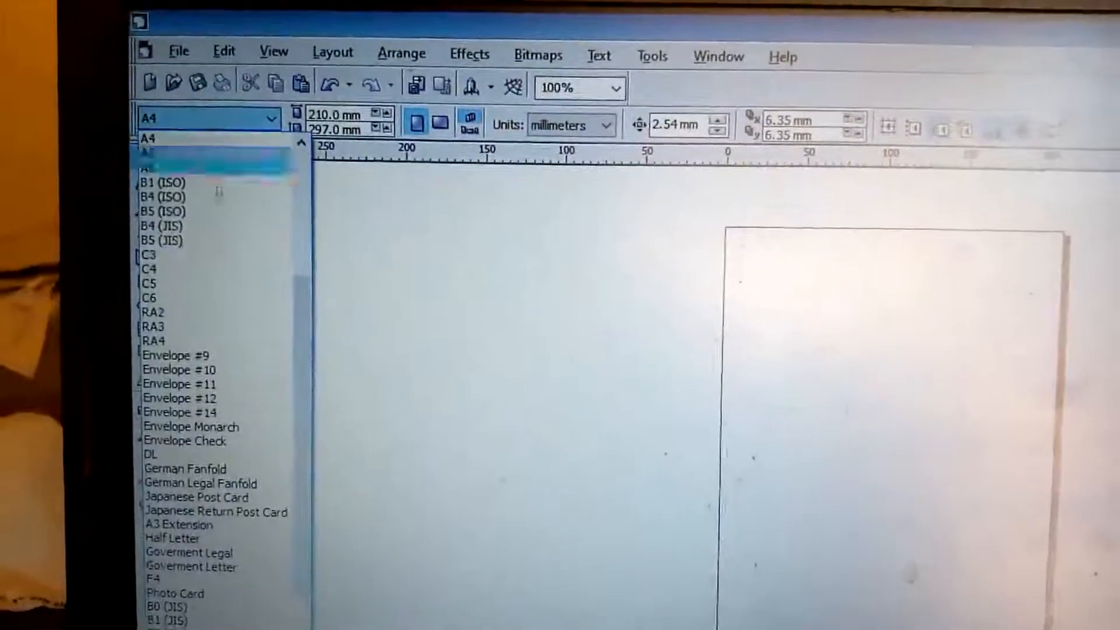
left_click(149, 283)
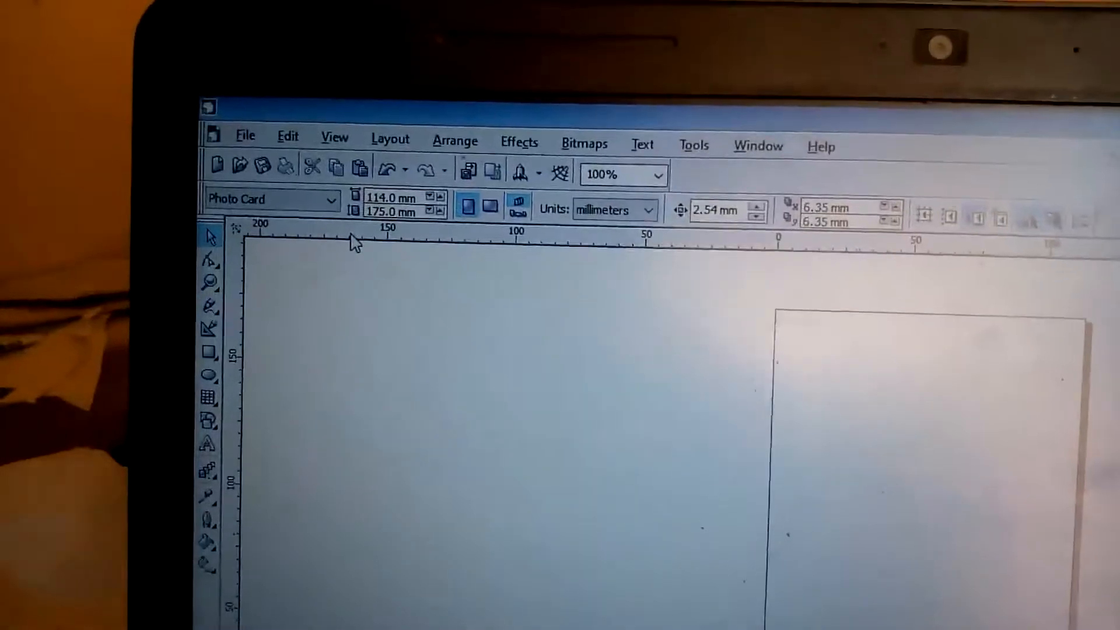
left_click(330, 199)
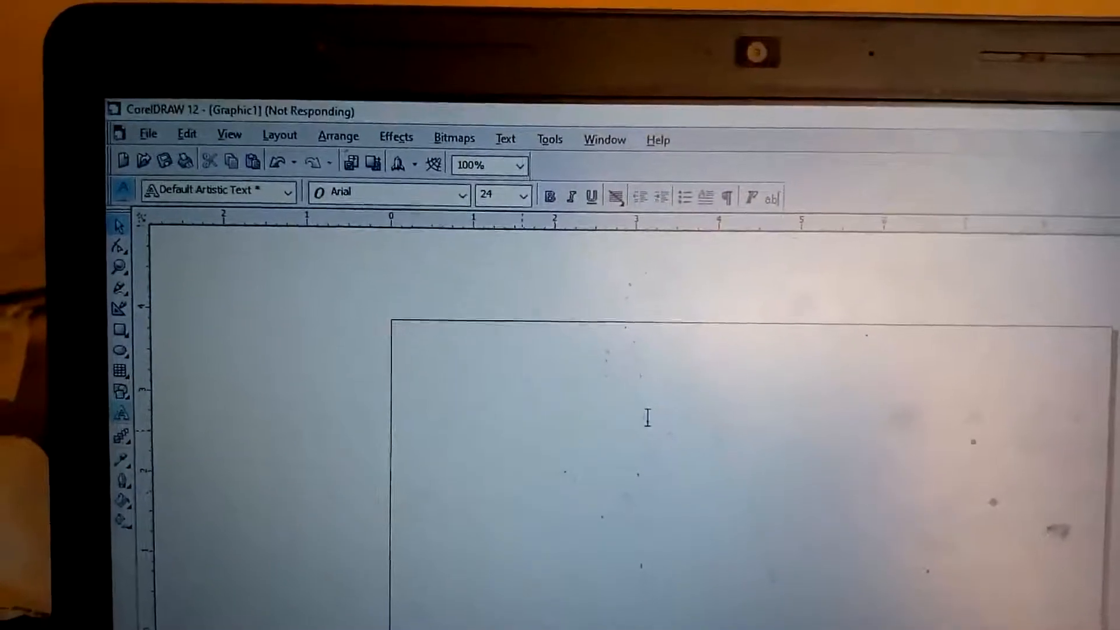
Step: Place the word SUCCESS in Arial 24 on the page
type("SUCCESS")
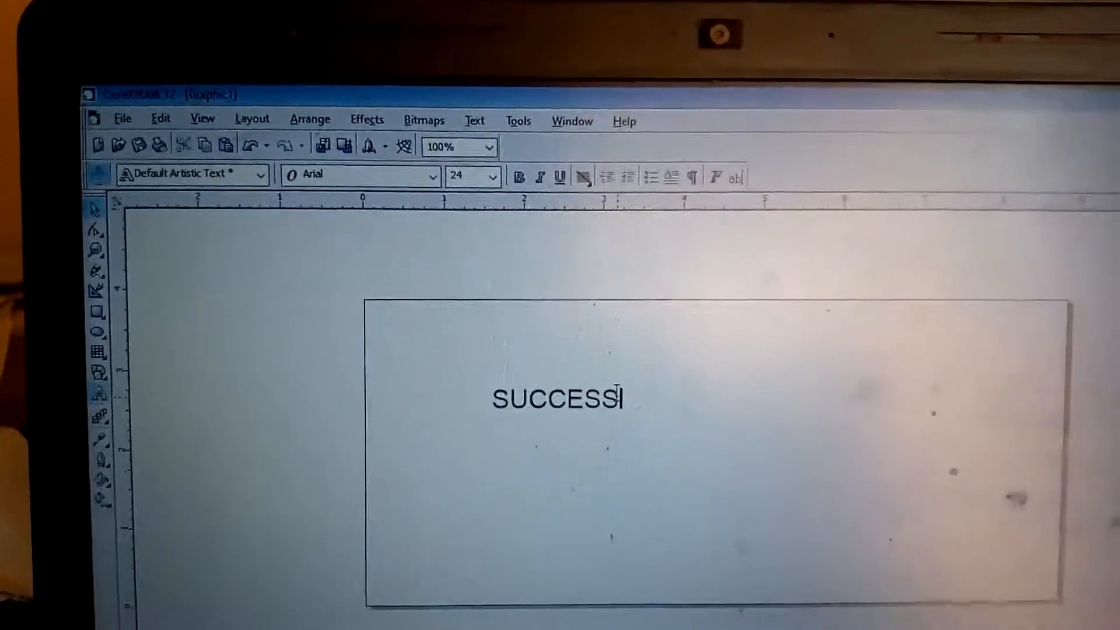